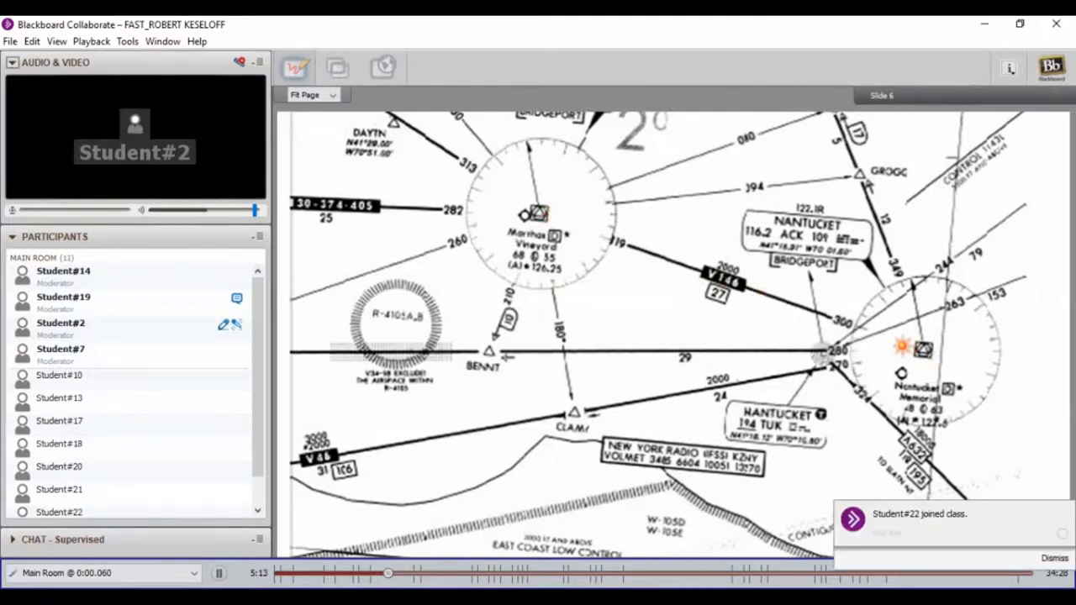
pyautogui.moveTo(756, 276)
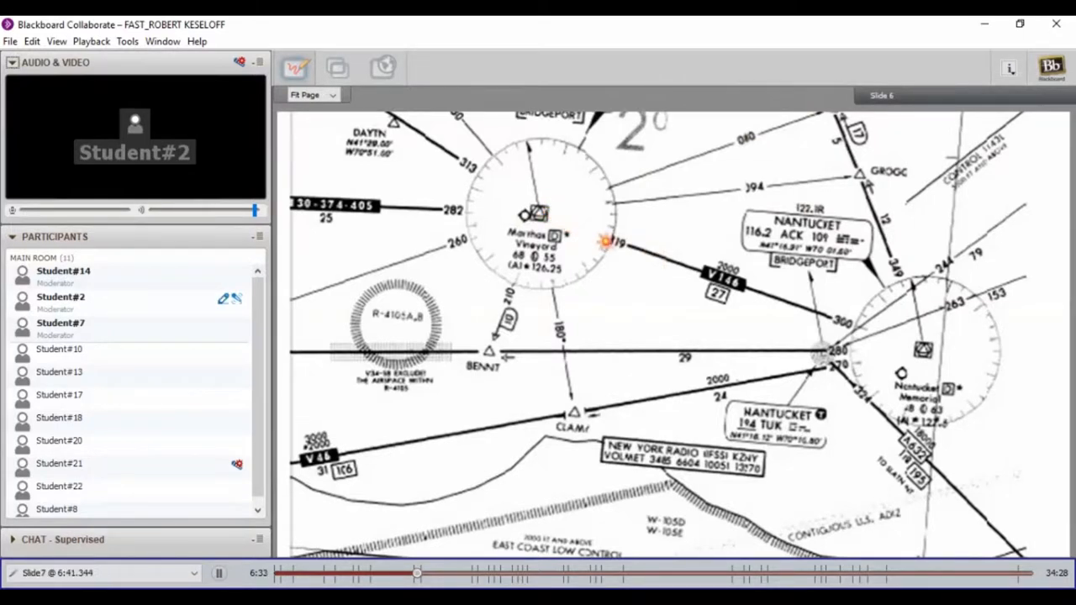
pyautogui.moveTo(880, 340)
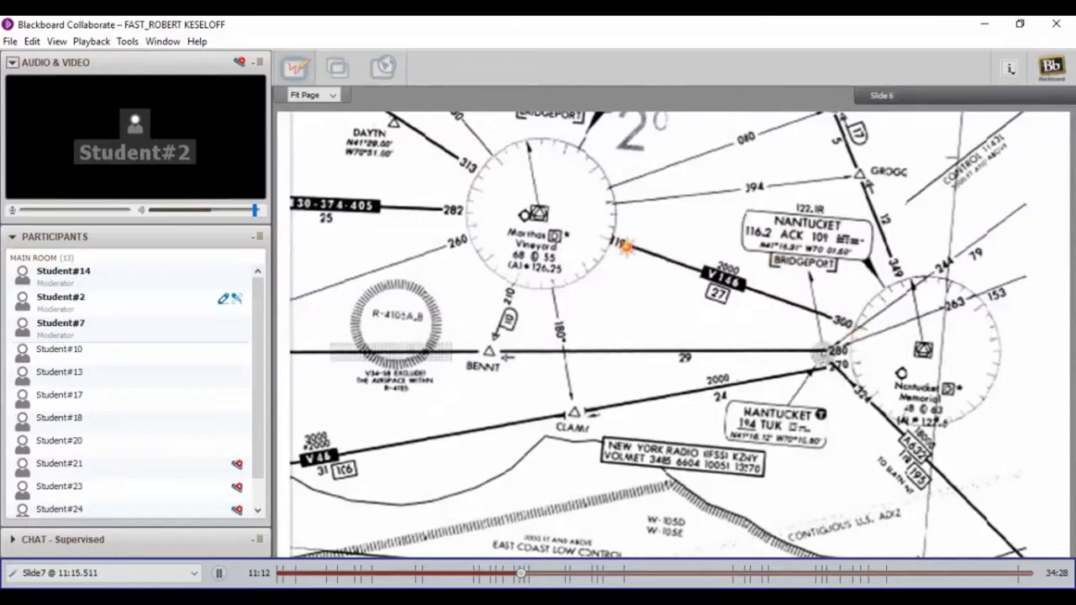
pyautogui.moveTo(800, 316)
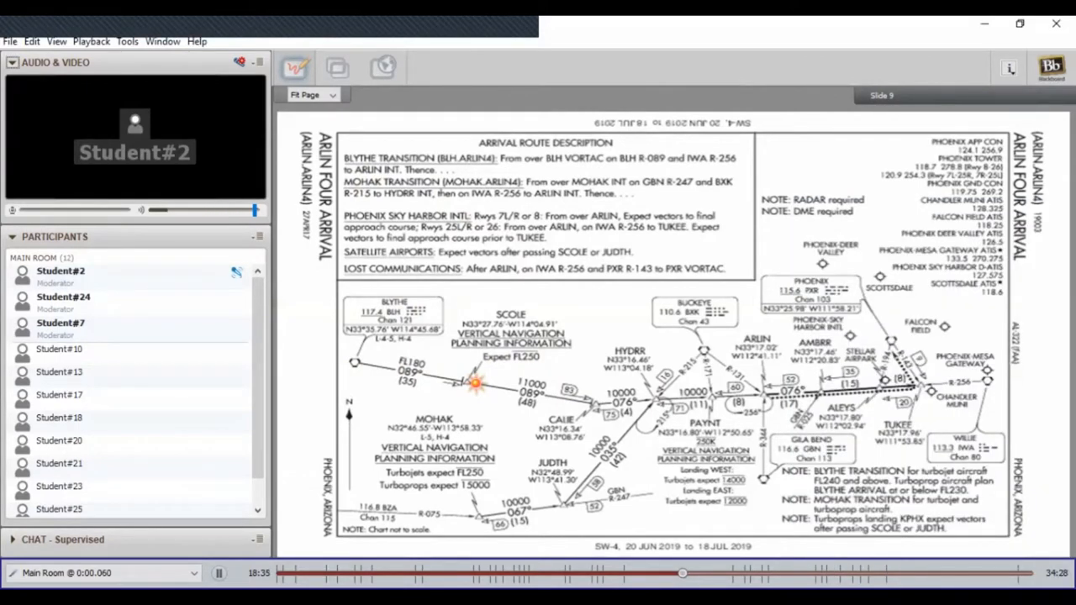
pyautogui.moveTo(682, 573)
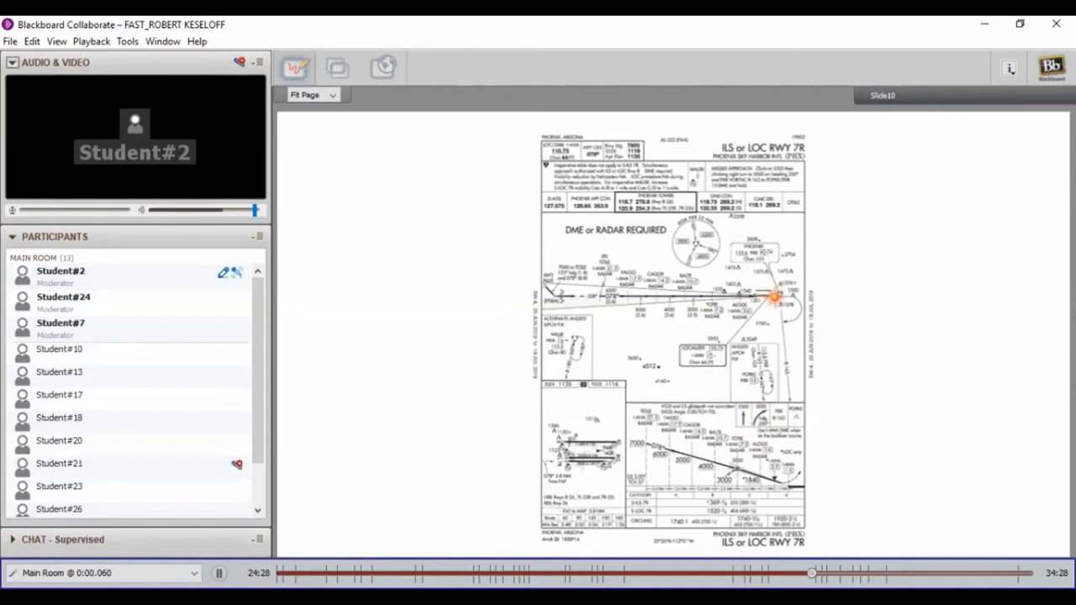
pyautogui.moveTo(800, 310)
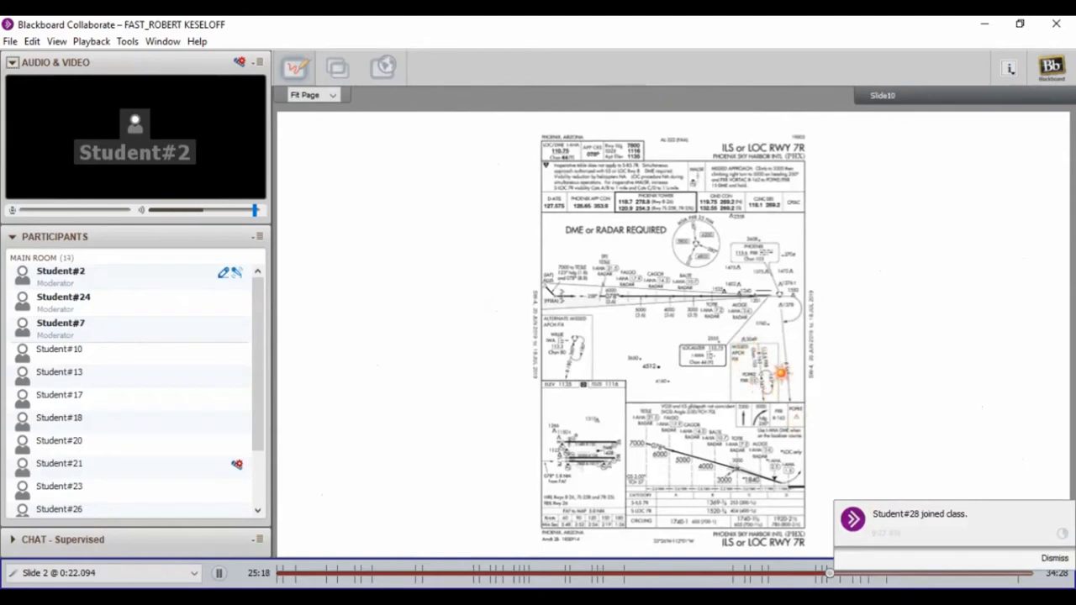
pyautogui.moveTo(773, 390)
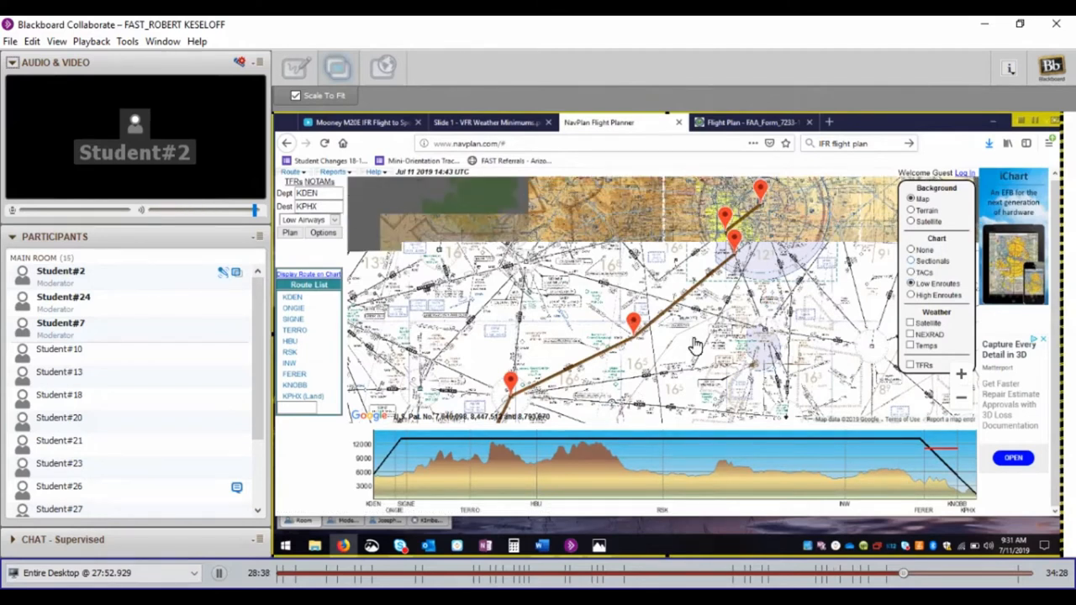
# Step: Switch the route planner's map backdrop to the Sectionals aeronautical chart
pyautogui.click(910, 262)
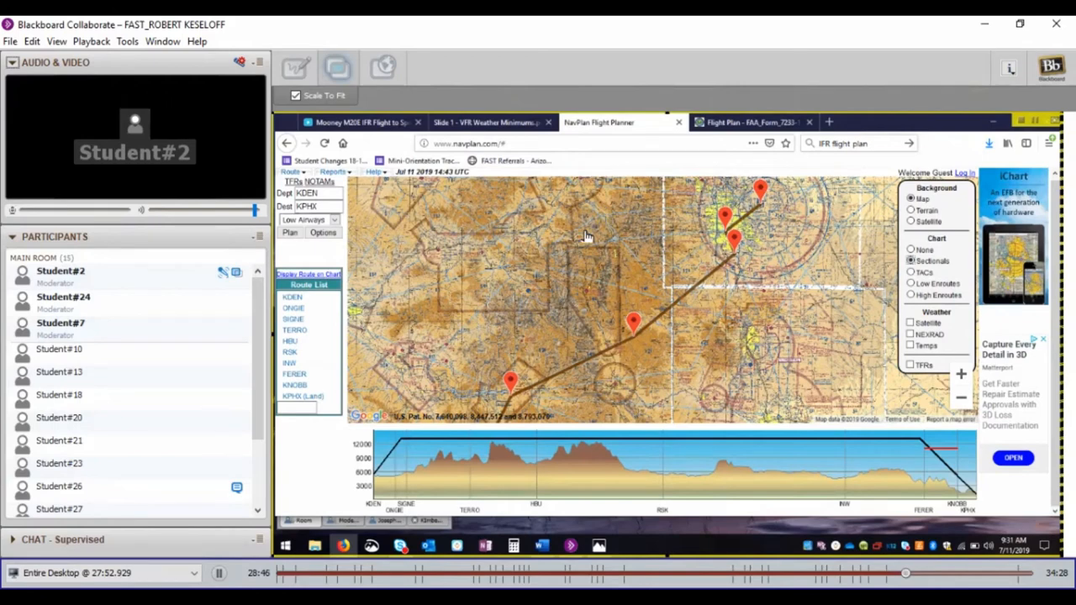
pyautogui.moveTo(756, 211)
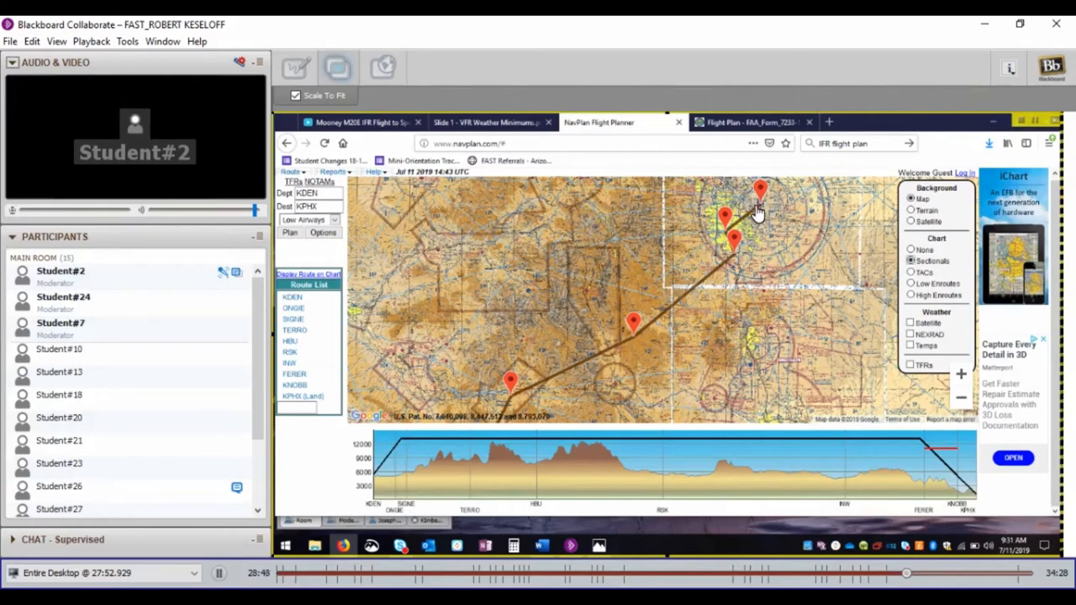
pyautogui.moveTo(788, 360)
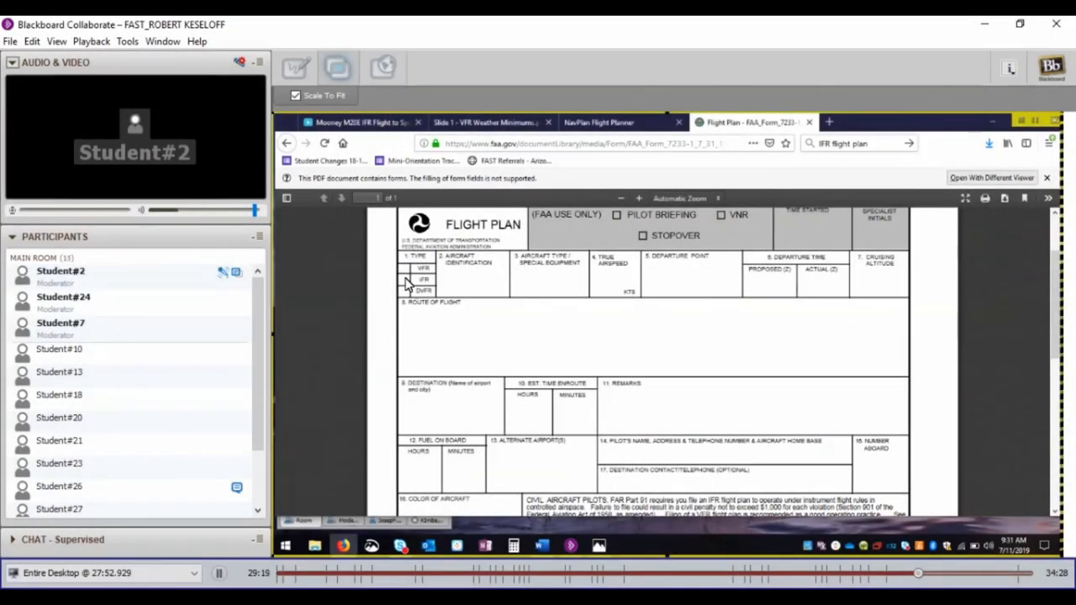
pyautogui.moveTo(467, 286)
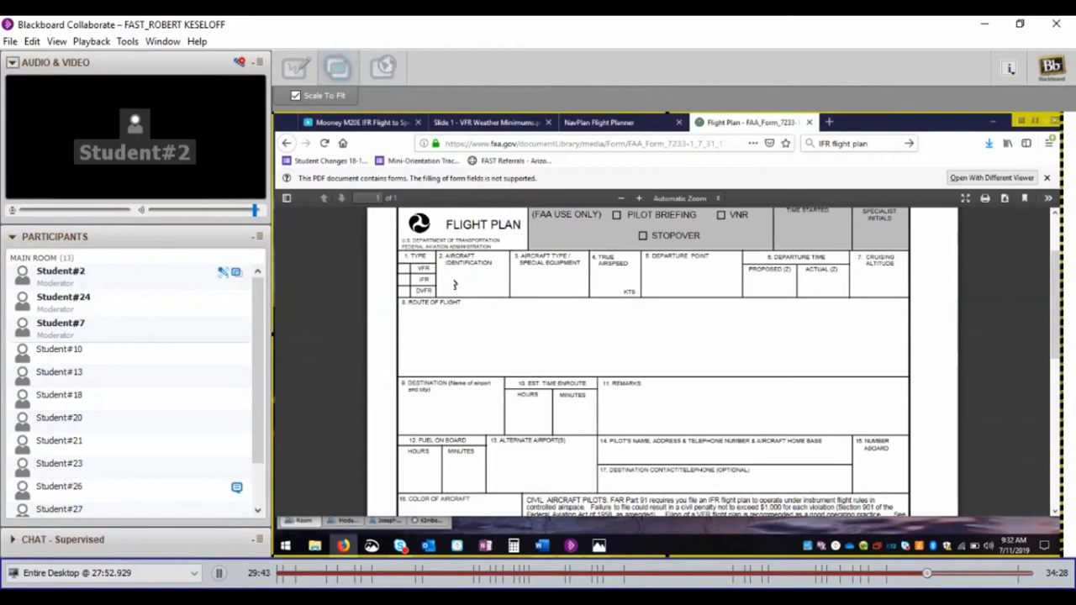
pyautogui.moveTo(653, 359)
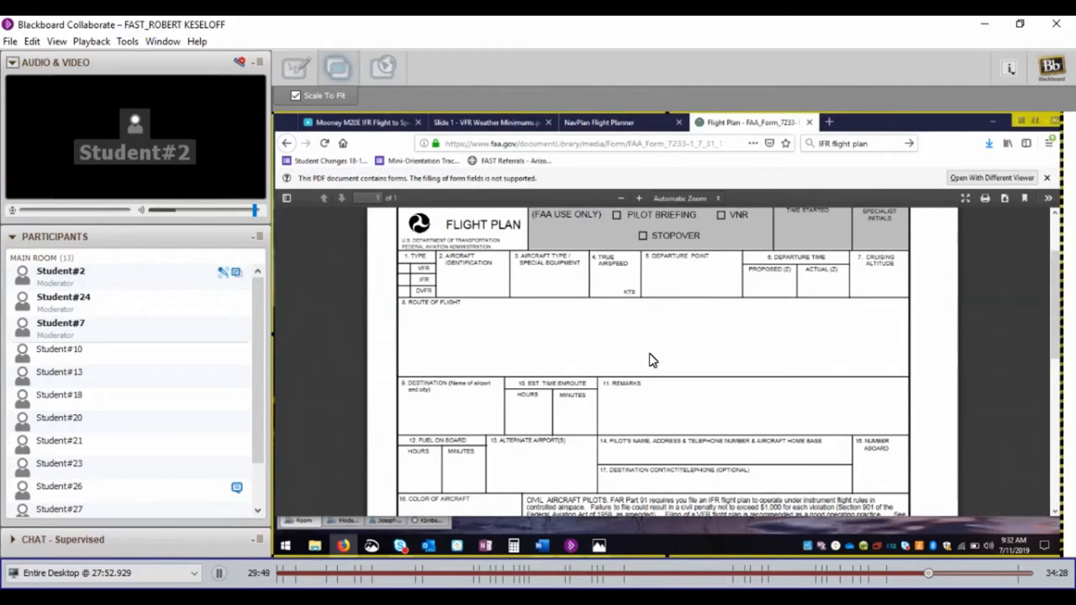
pyautogui.moveTo(484, 292)
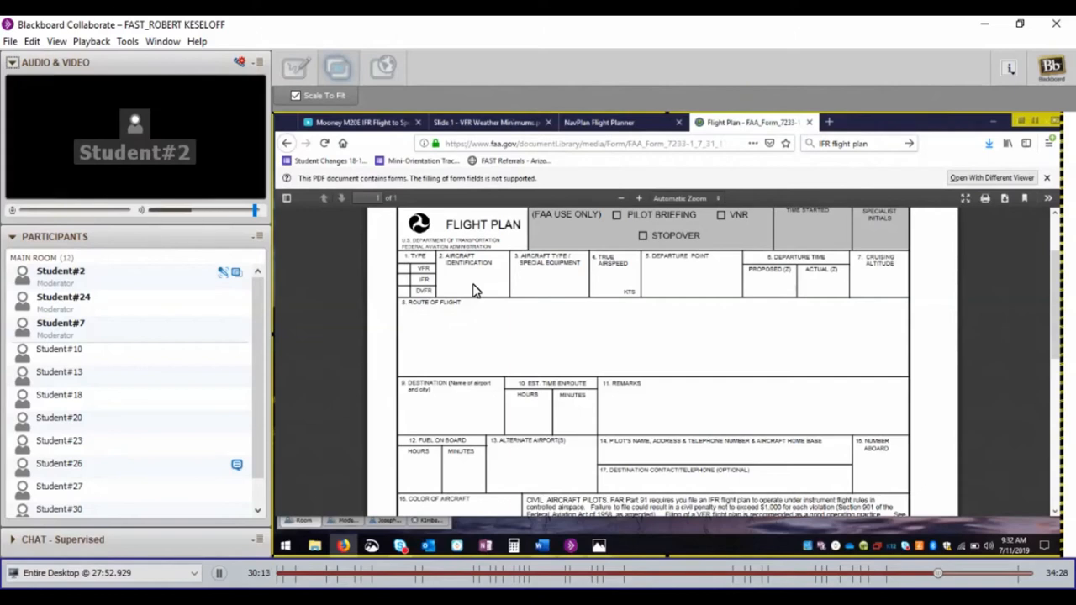
pyautogui.moveTo(558, 289)
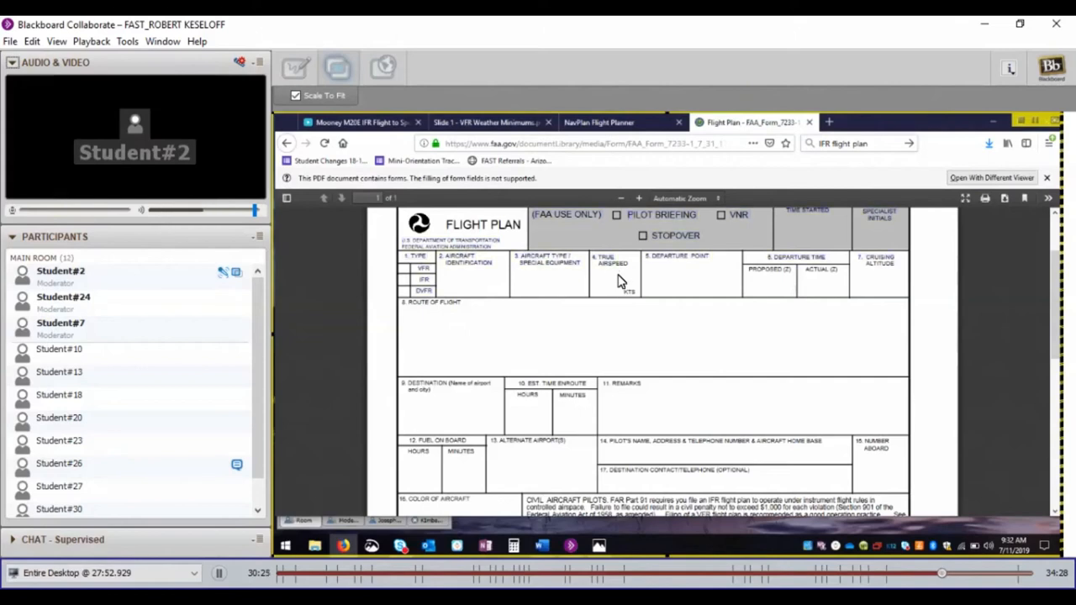
pyautogui.moveTo(699, 284)
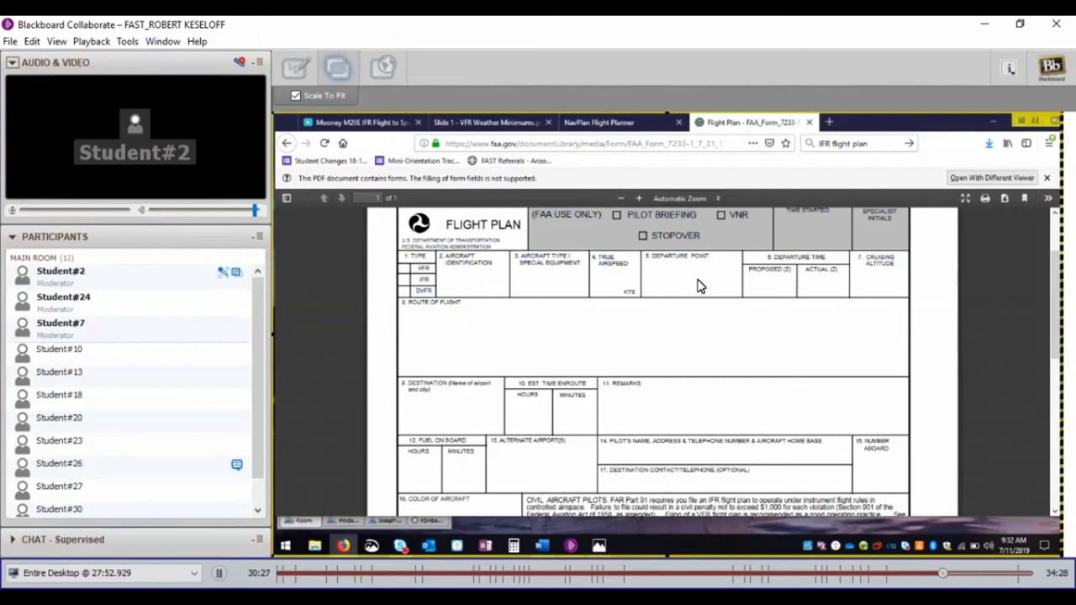
pyautogui.moveTo(494, 430)
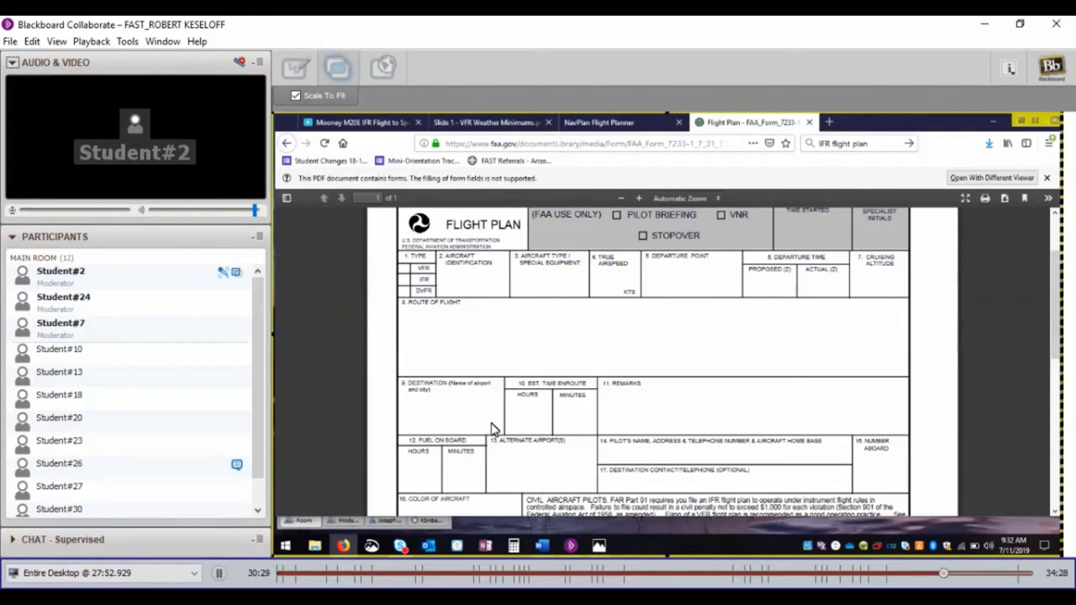
pyautogui.moveTo(451, 423)
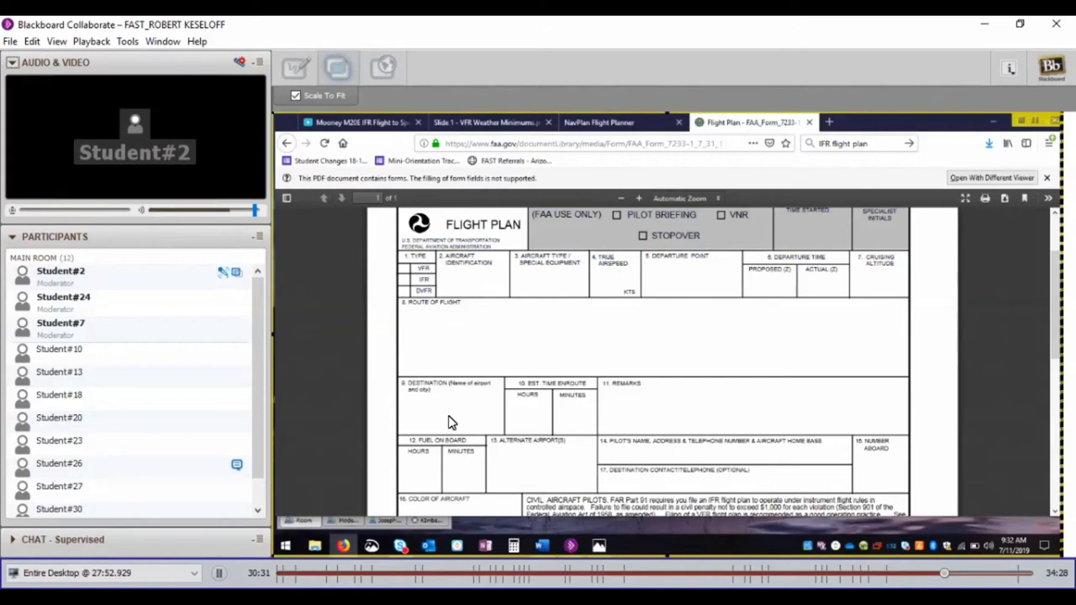
pyautogui.moveTo(534, 421)
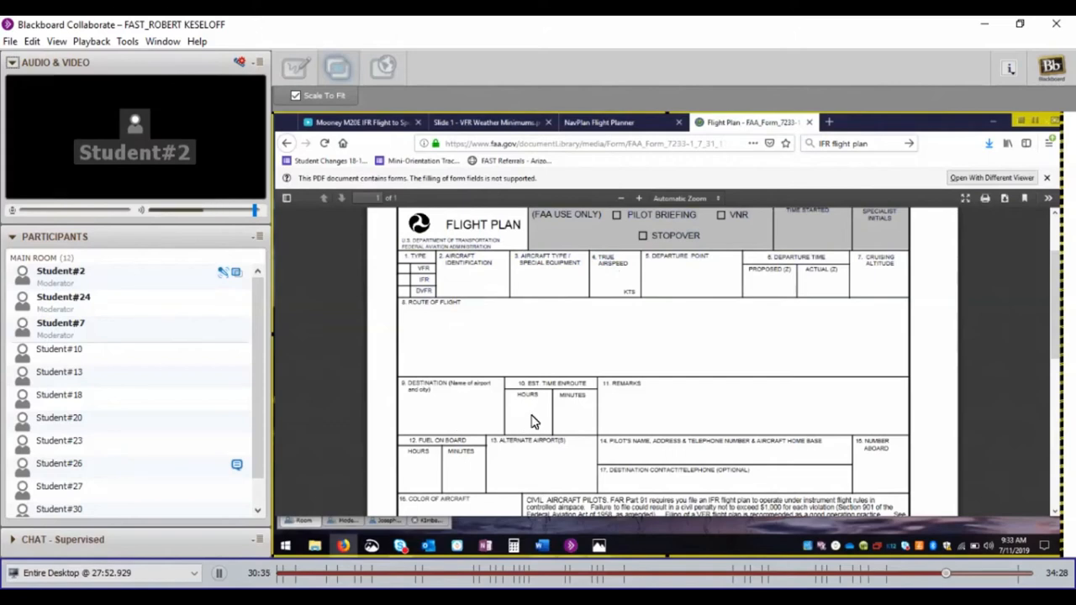
pyautogui.moveTo(729, 423)
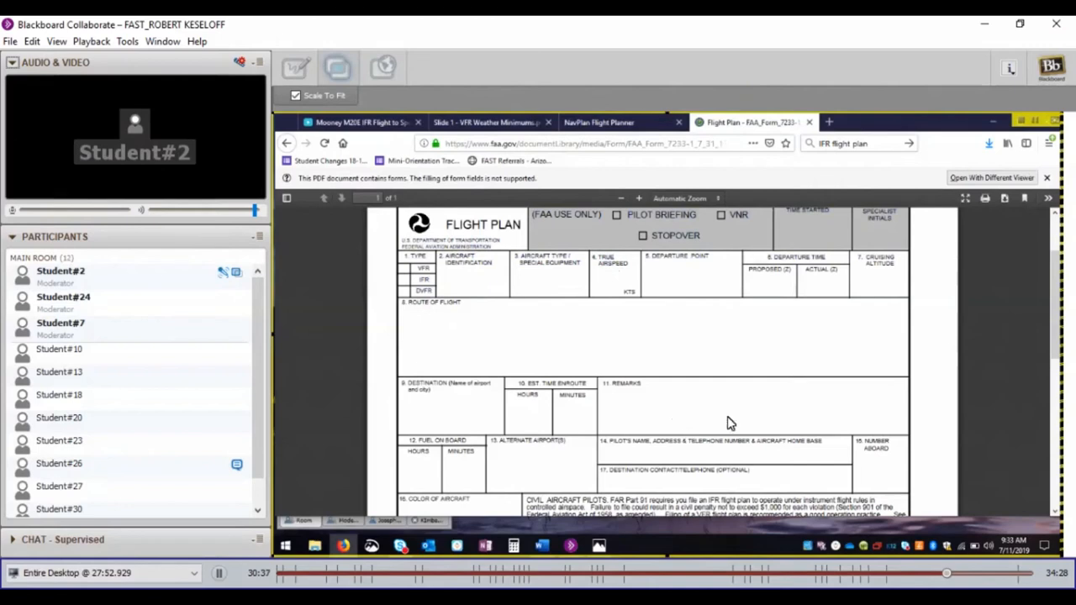
pyautogui.moveTo(835, 282)
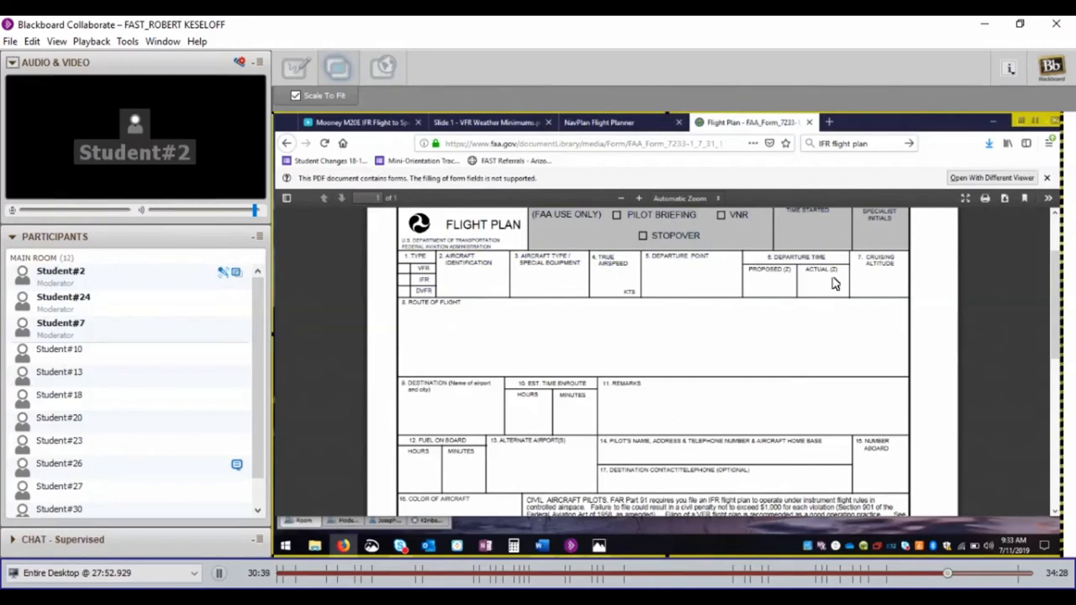
pyautogui.moveTo(833, 289)
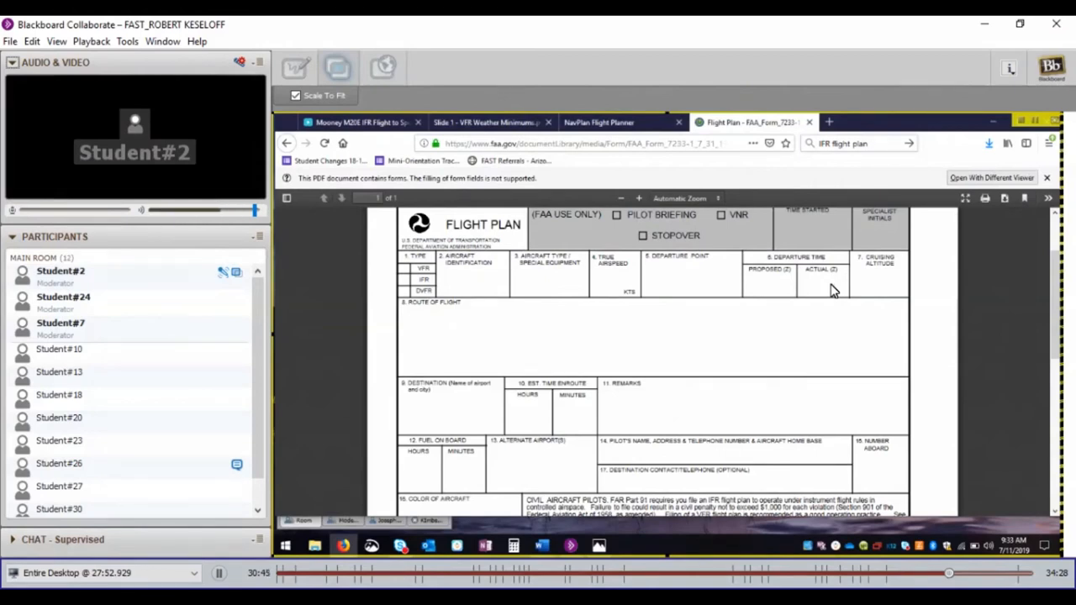
pyautogui.moveTo(527, 134)
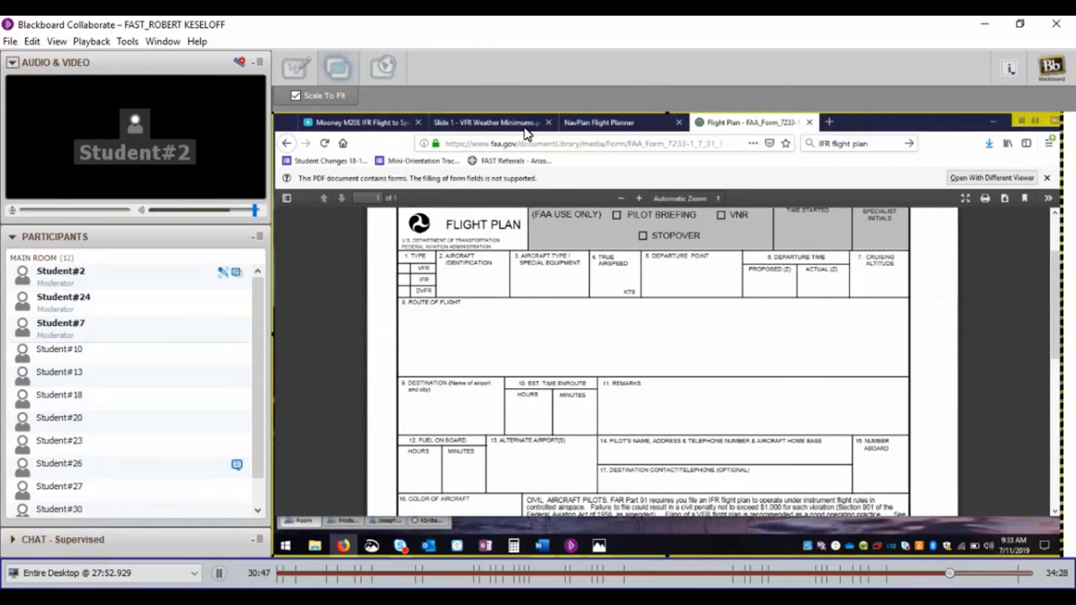
# Step: Return the shared browser to the NavPlan flight planner route map page
pyautogui.click(599, 121)
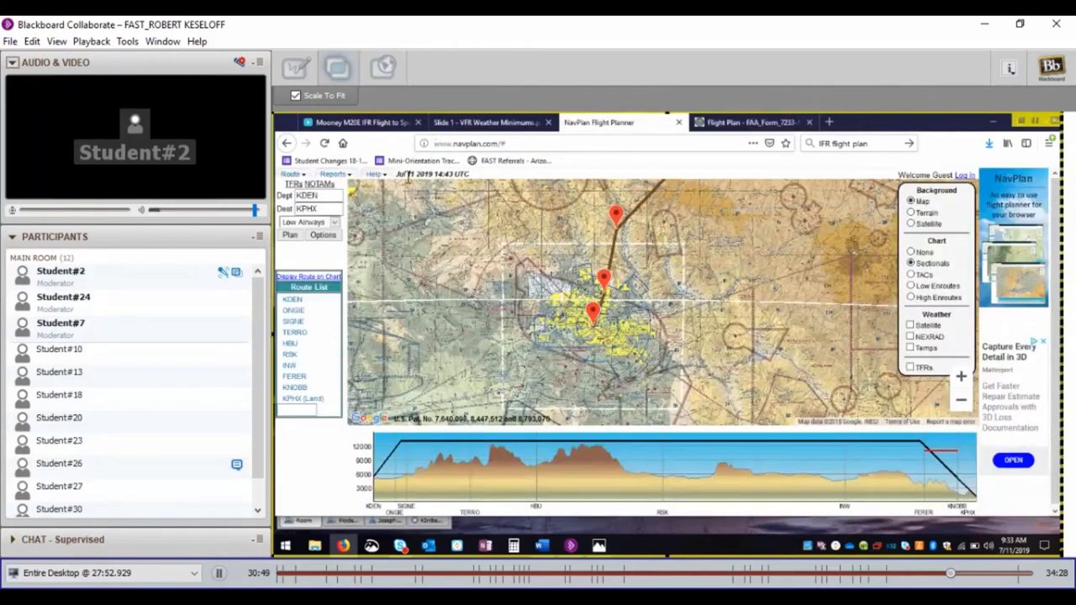
pyautogui.moveTo(474, 186)
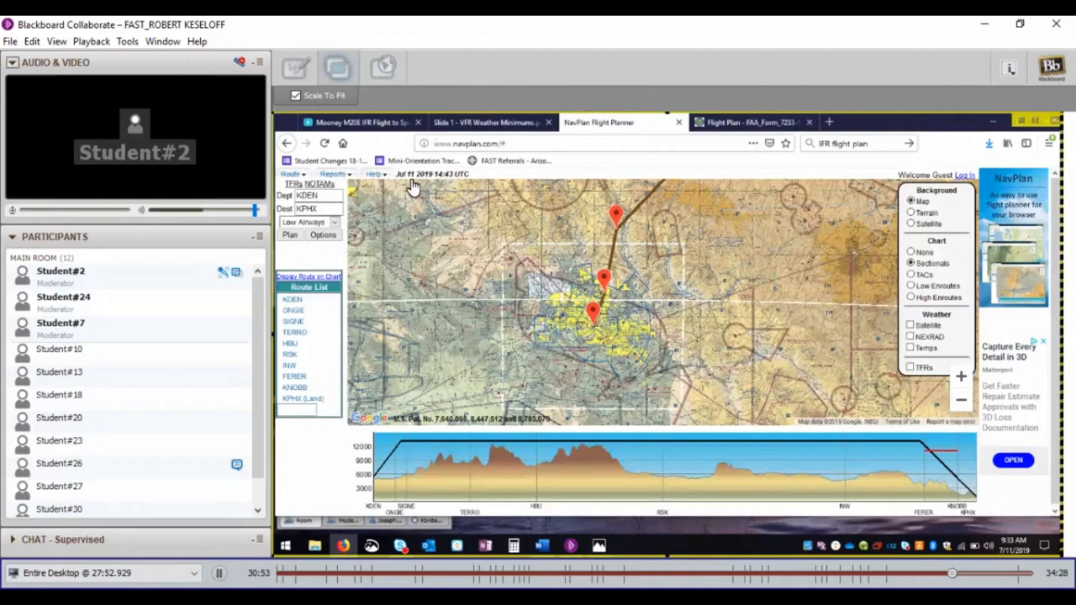
pyautogui.moveTo(440, 185)
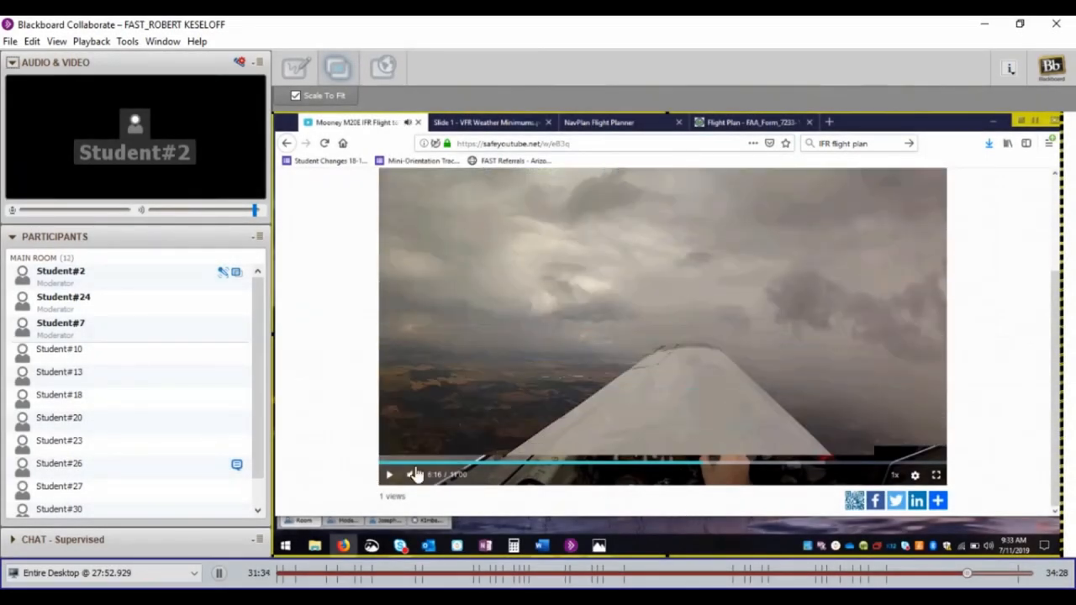
# Step: Start the Mooney IFR cockpit approach video playing in the shared YouTube page
pyautogui.click(389, 474)
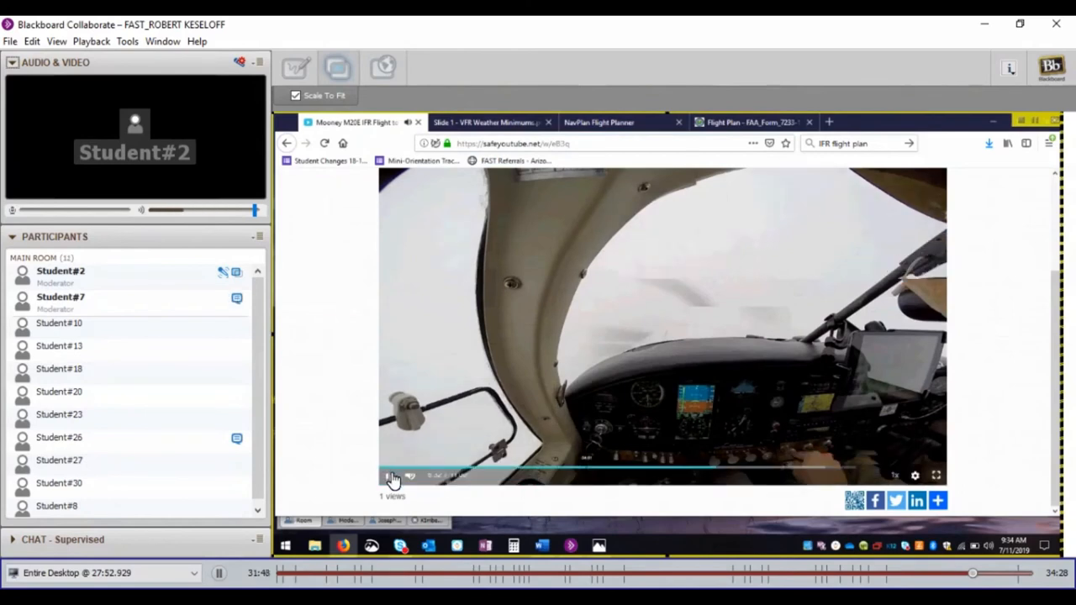
pyautogui.click(390, 474)
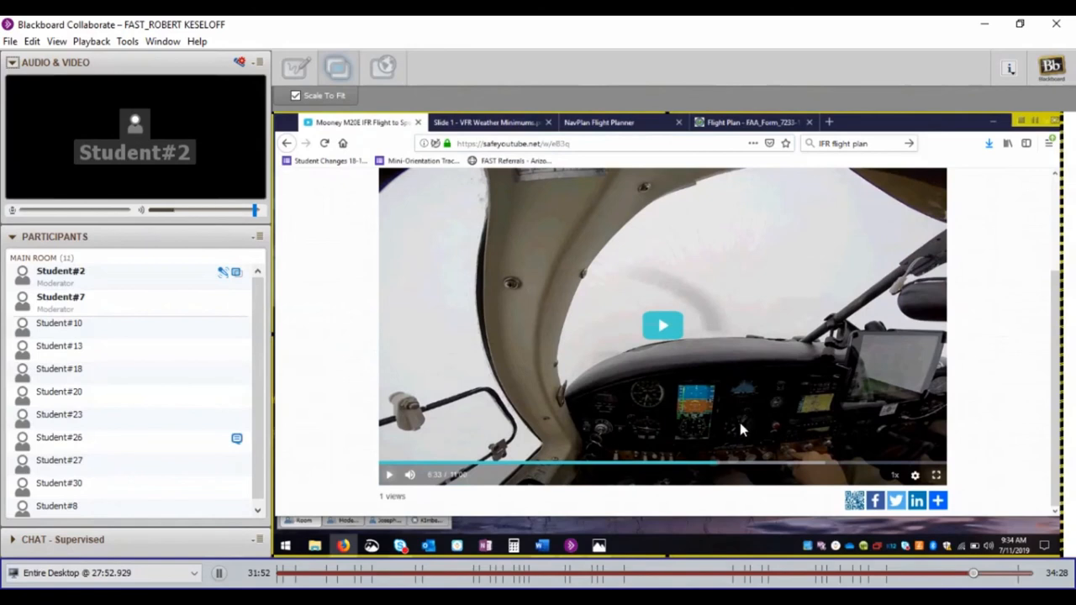
pyautogui.moveTo(814, 413)
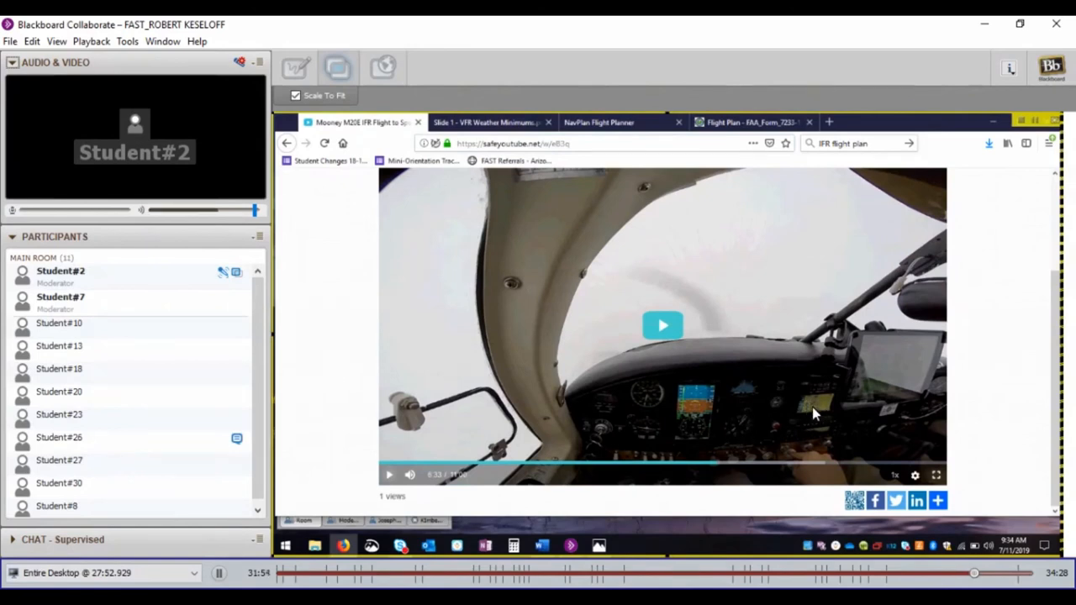
pyautogui.moveTo(816, 410)
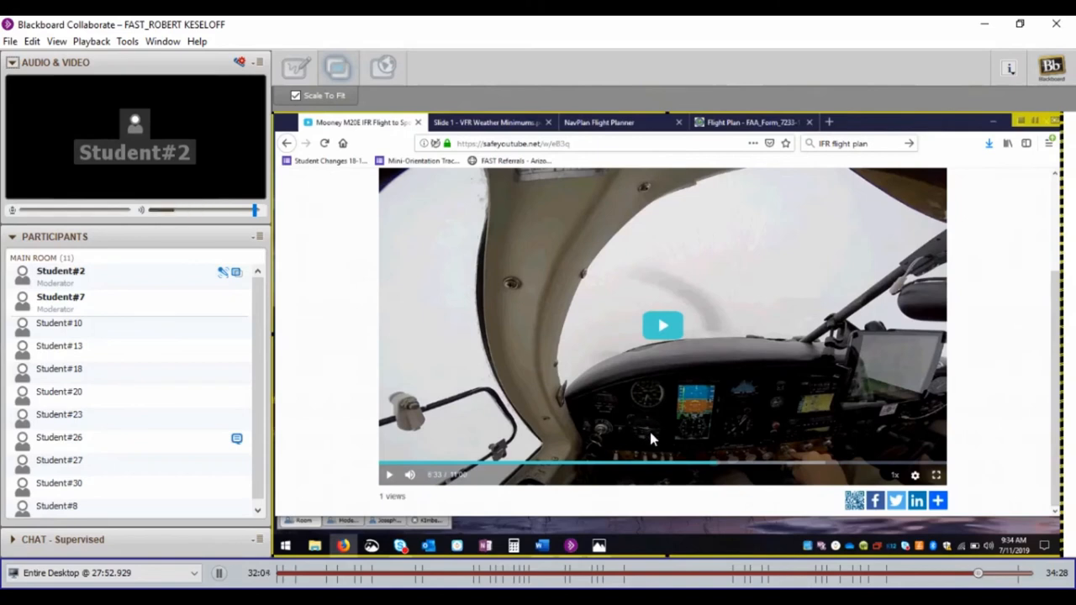
pyautogui.moveTo(693, 412)
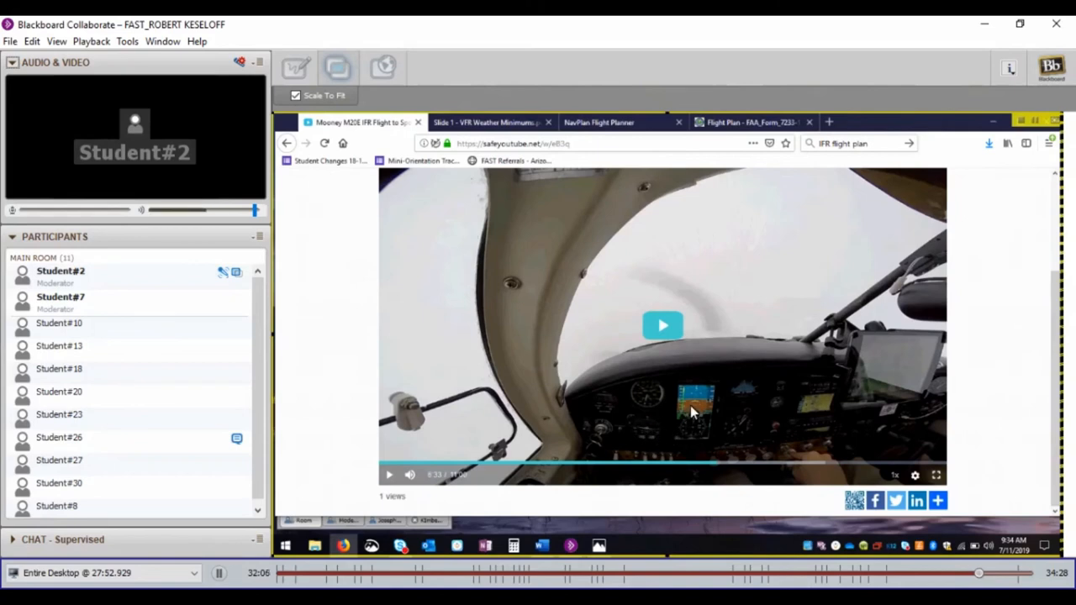
pyautogui.moveTo(428, 258)
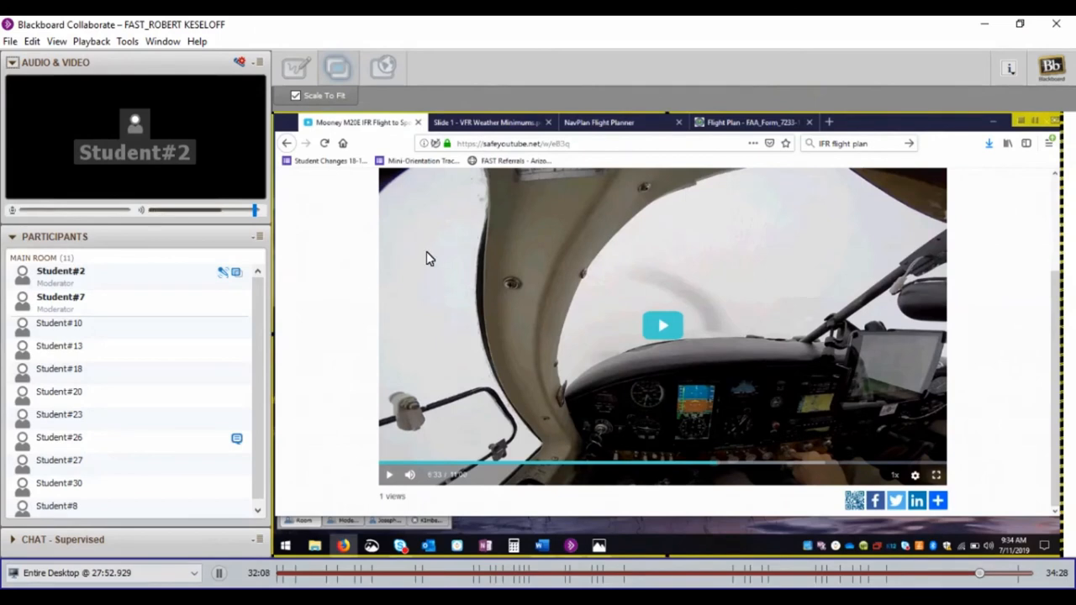
pyautogui.moveTo(765, 262)
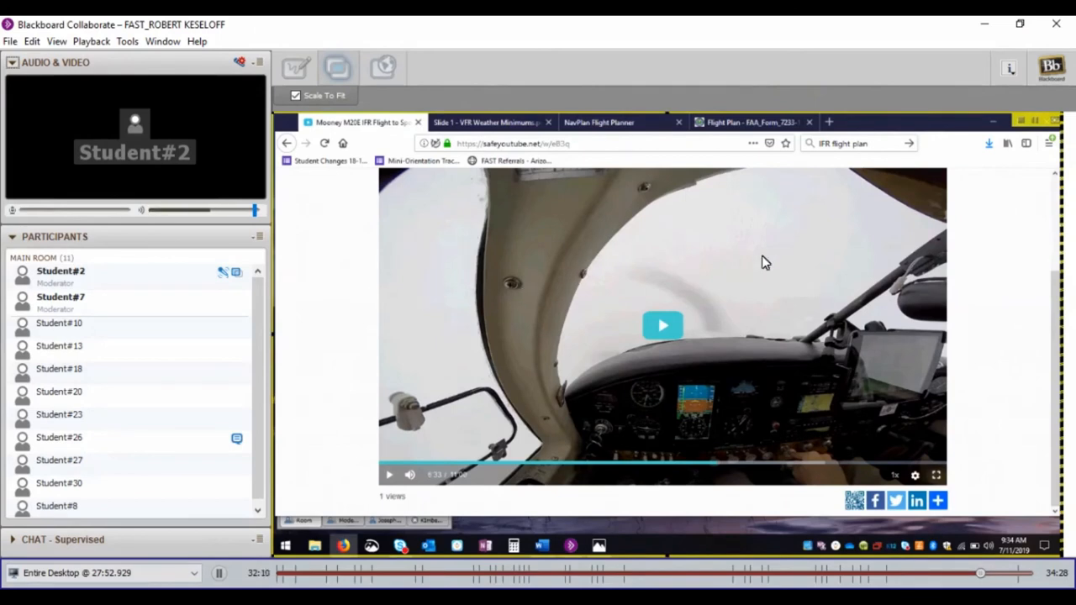
pyautogui.moveTo(703, 400)
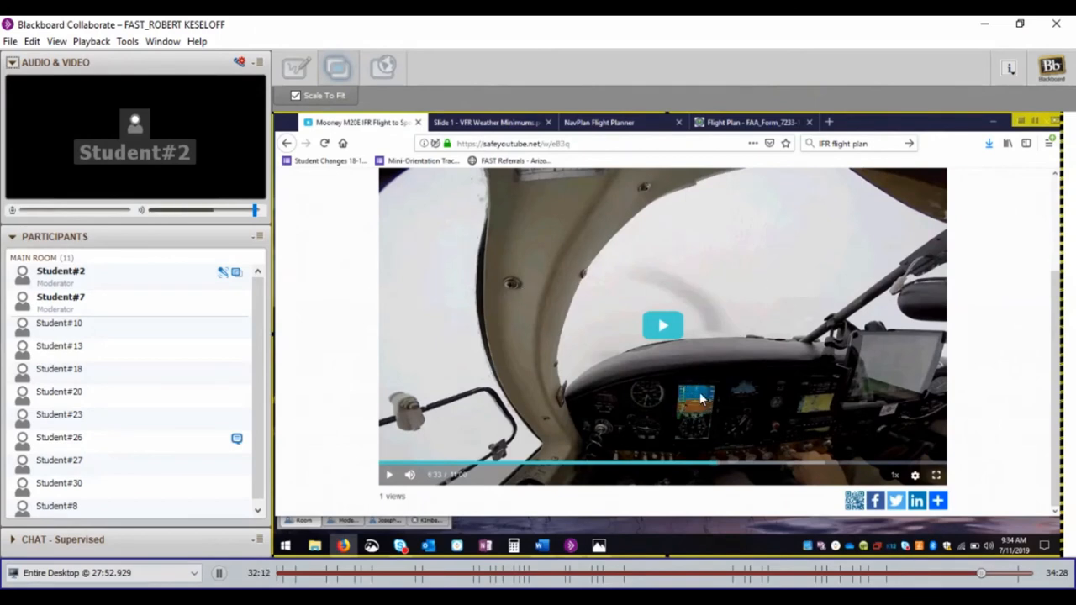
pyautogui.moveTo(749, 394)
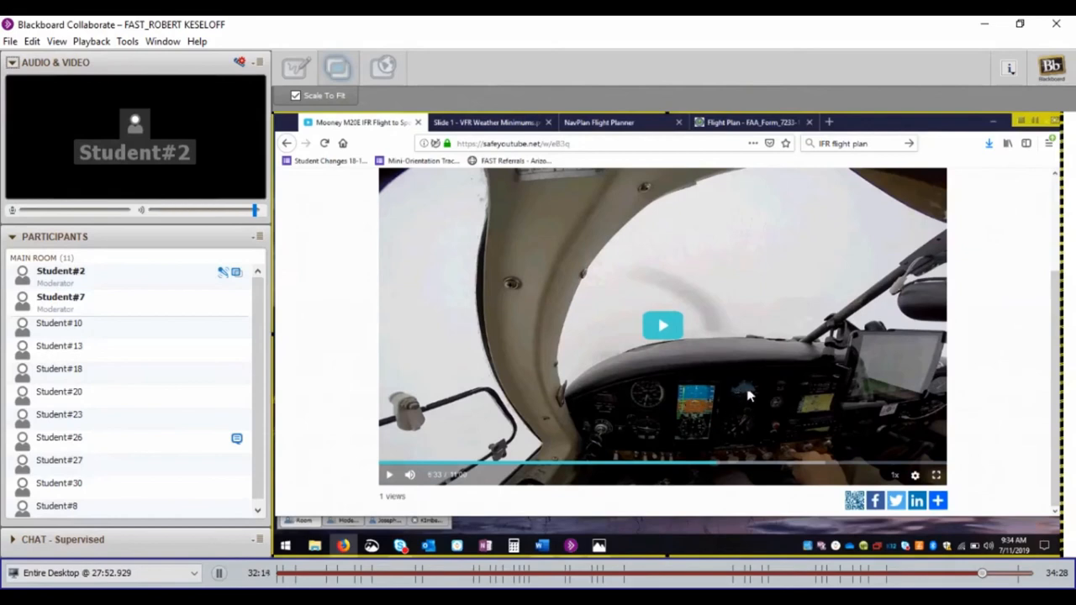
pyautogui.moveTo(697, 429)
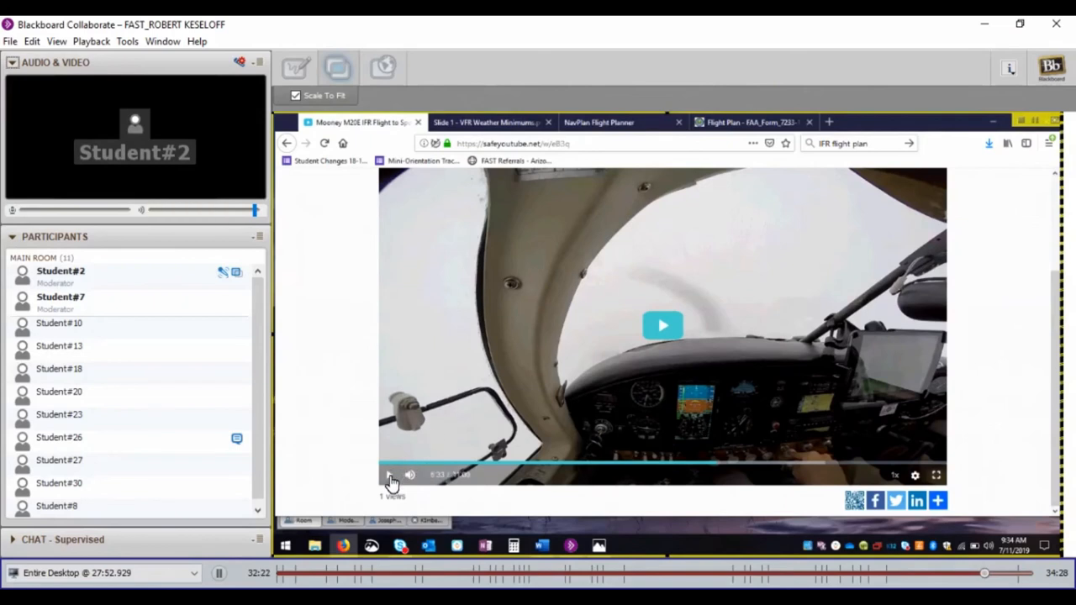
pyautogui.click(662, 326)
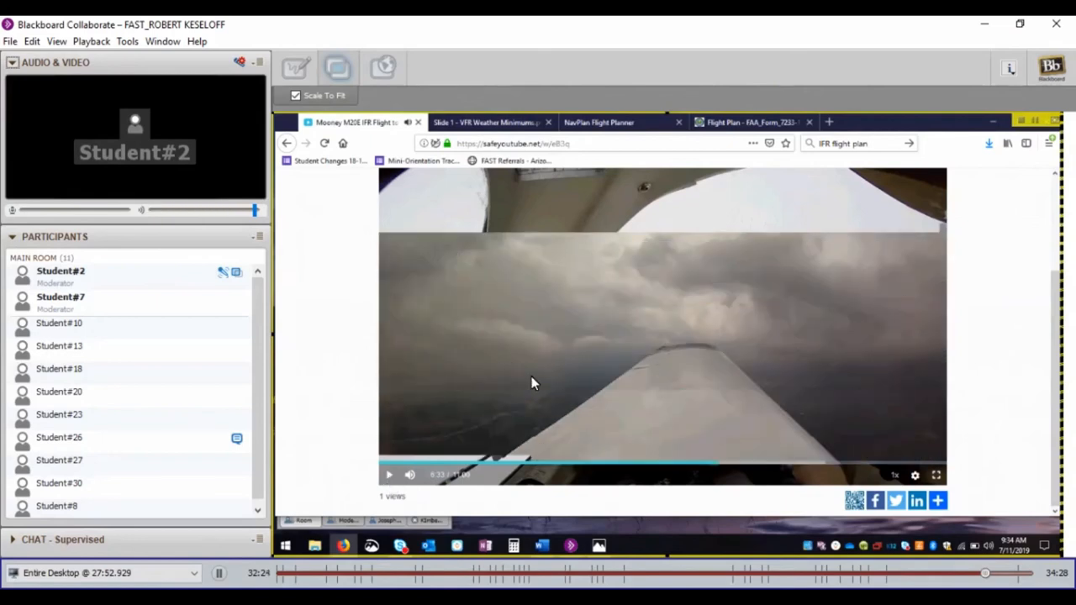
# Step: Let the cockpit approach video run, then end the Entire Desktop application share
pyautogui.click(389, 474)
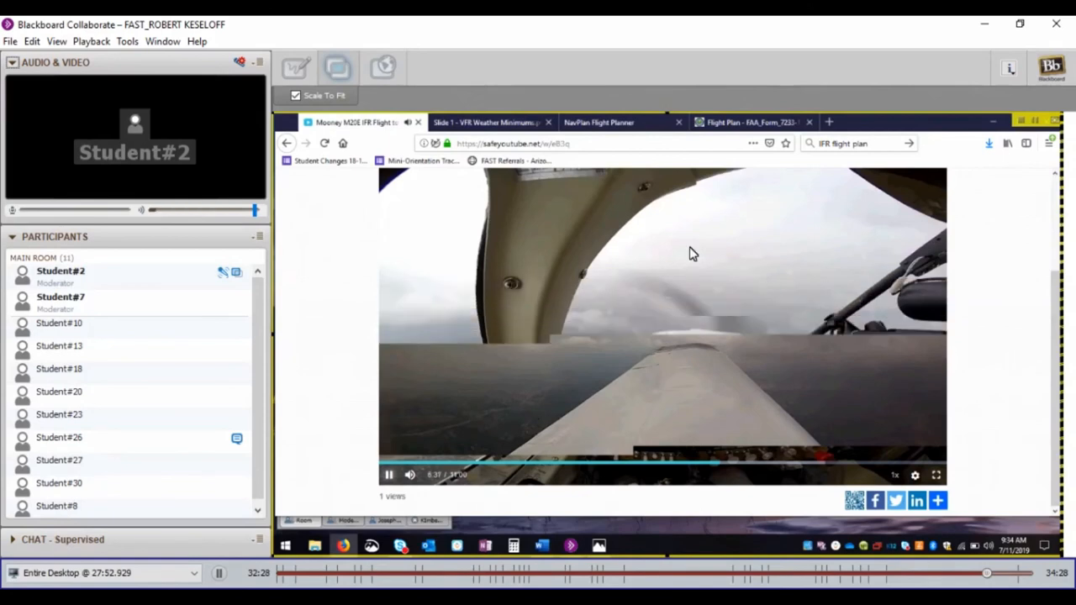
pyautogui.moveTo(781, 294)
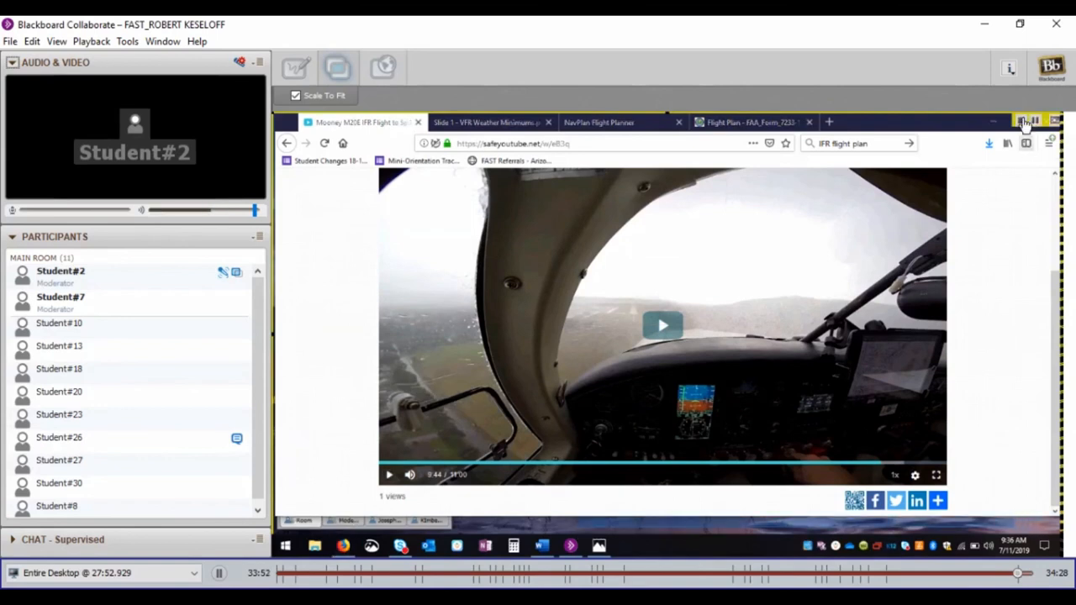
pyautogui.click(1025, 121)
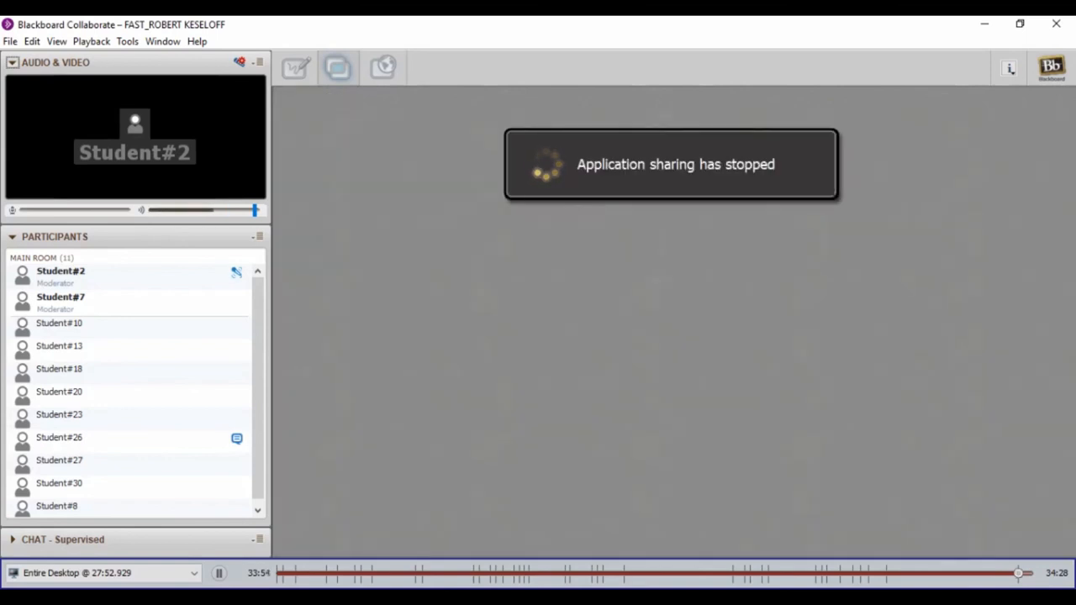